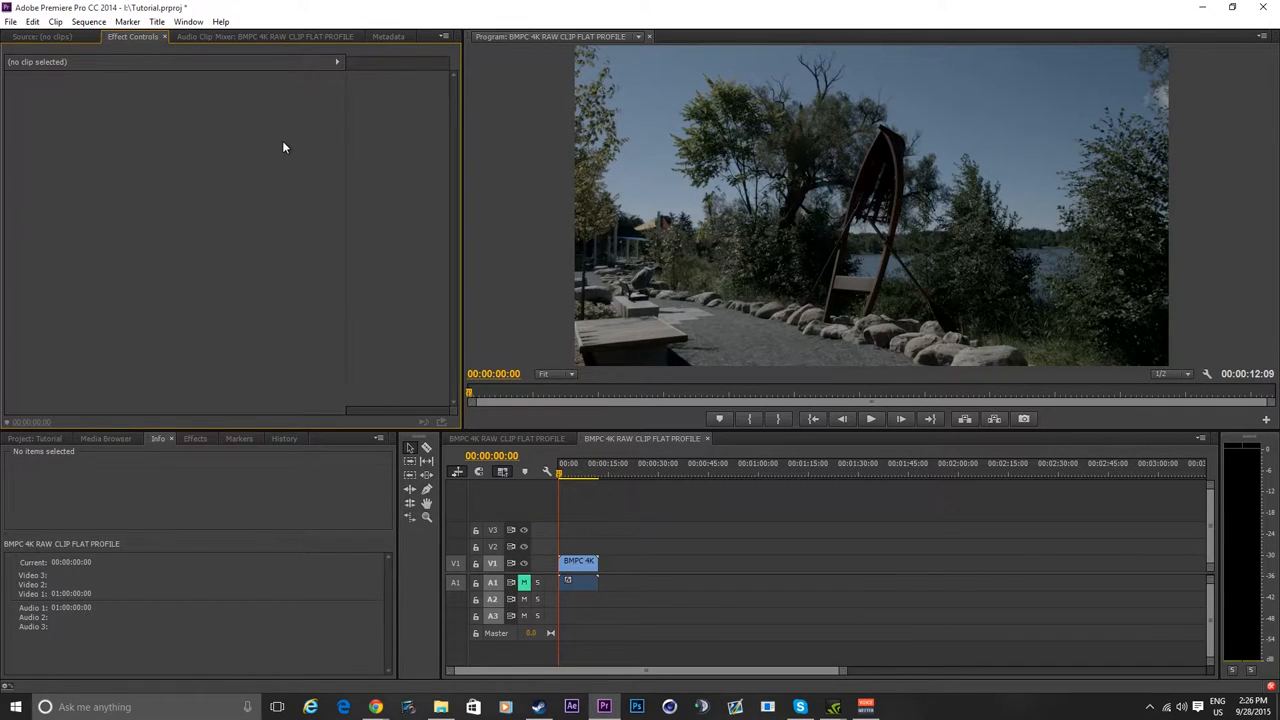
{"action": "mouse_move", "coordinate": [304, 206]}
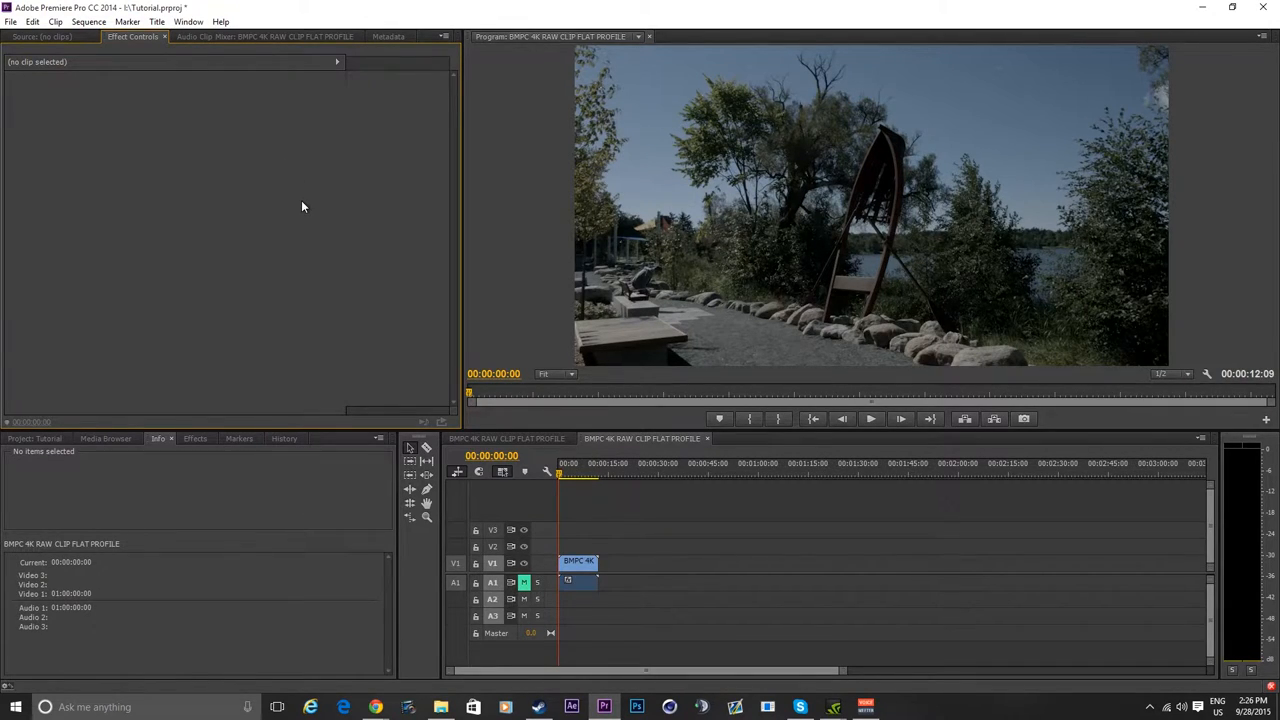
{"action": "mouse_move", "coordinate": [270, 276]}
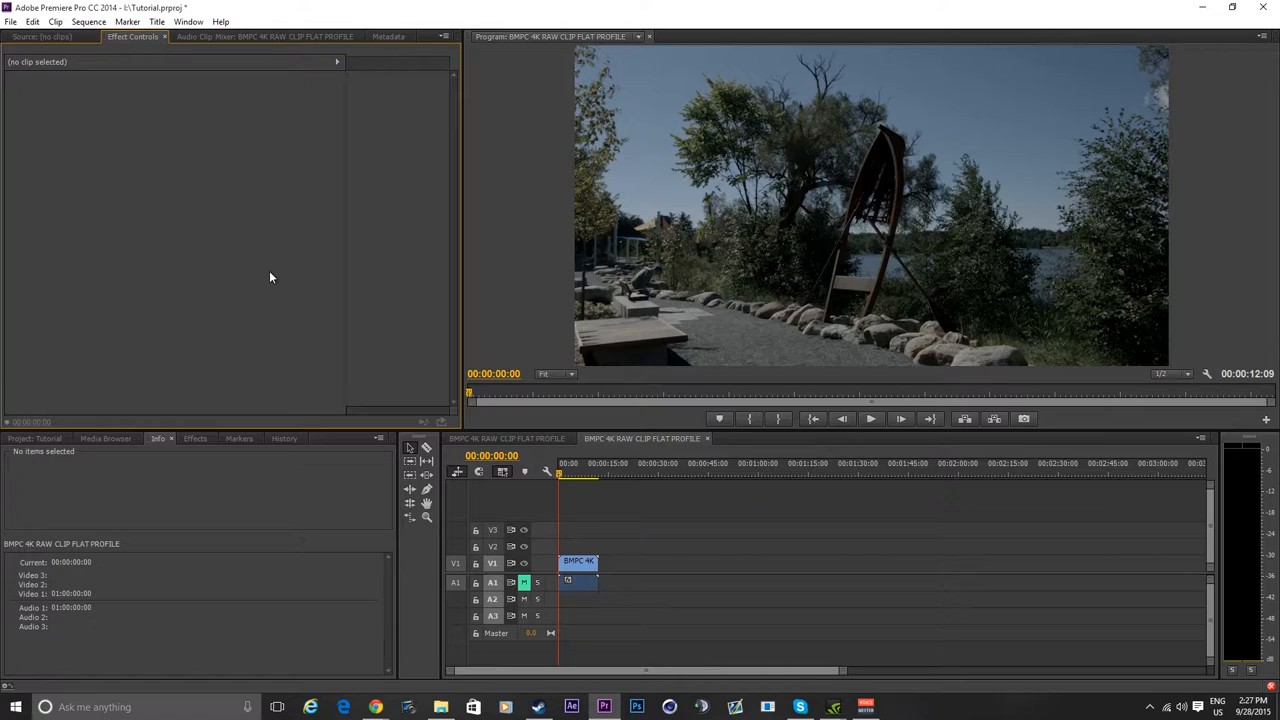
{"action": "mouse_move", "coordinate": [276, 300]}
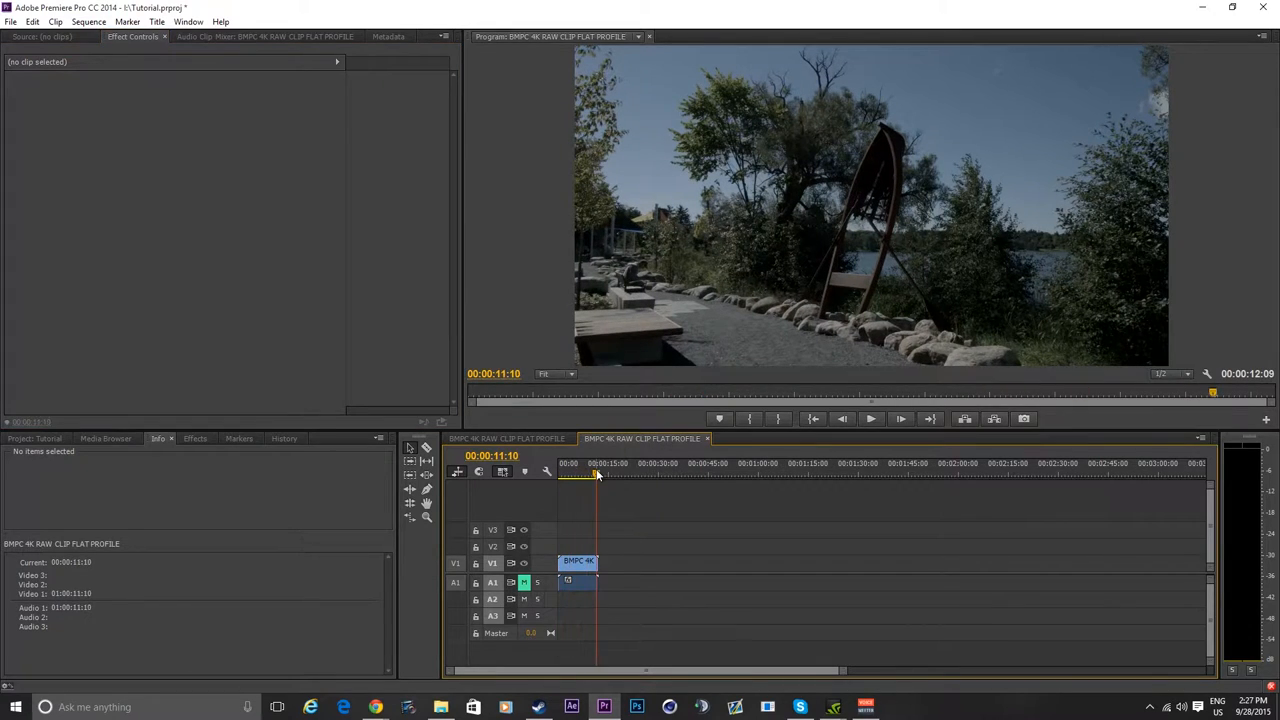
Preview the raw clip sequence, stop it, and load the clip into Effect Controls.
{"action": "left_click", "coordinate": [590, 462]}
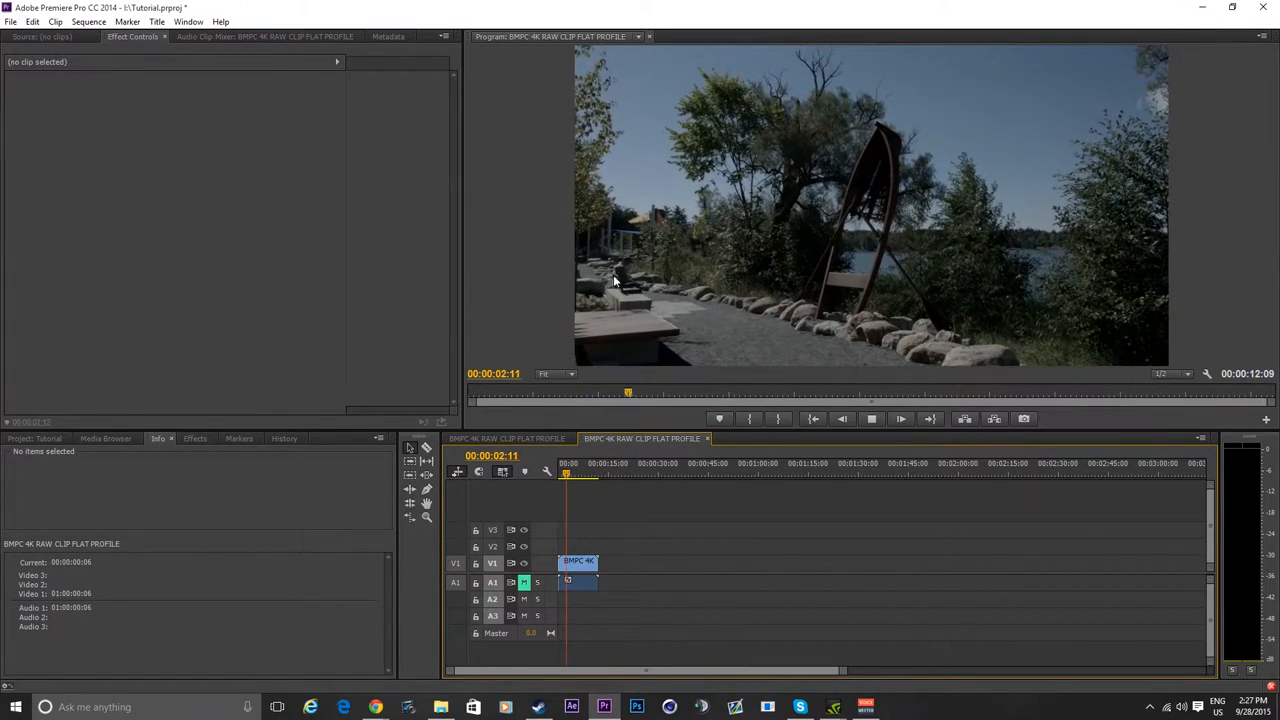
{"action": "left_click", "coordinate": [870, 418]}
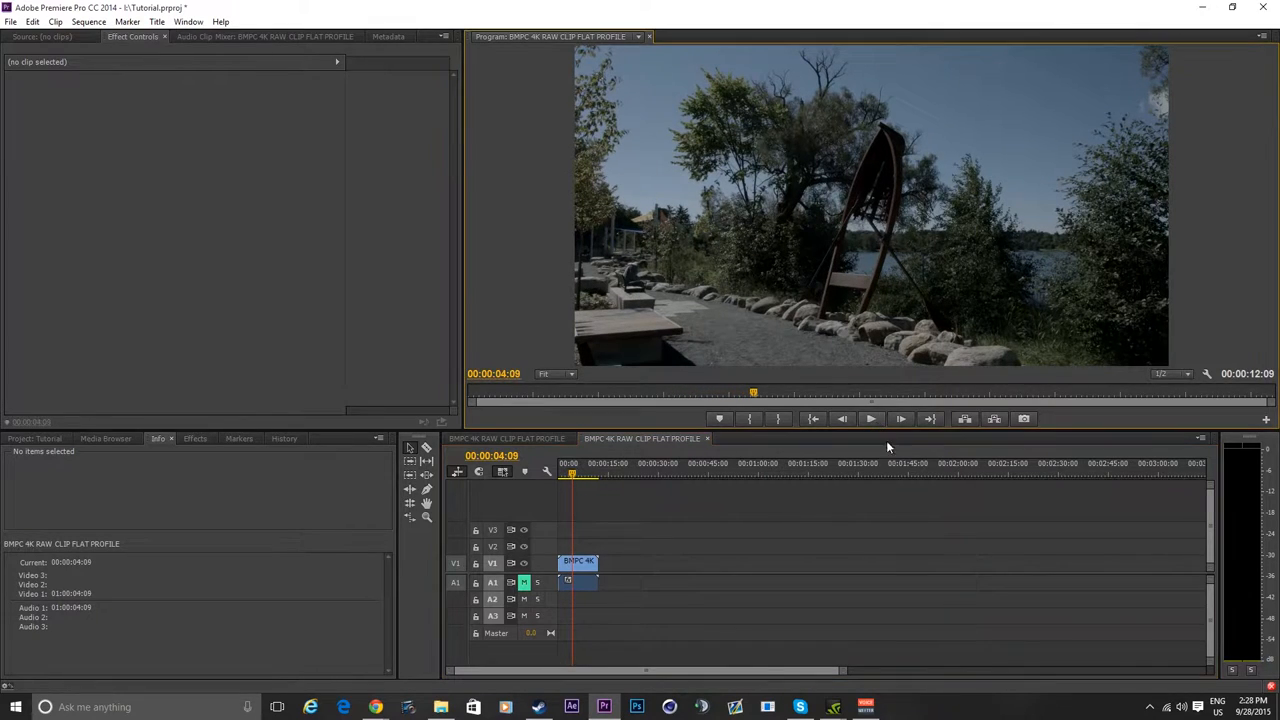
{"action": "left_click", "coordinate": [578, 560]}
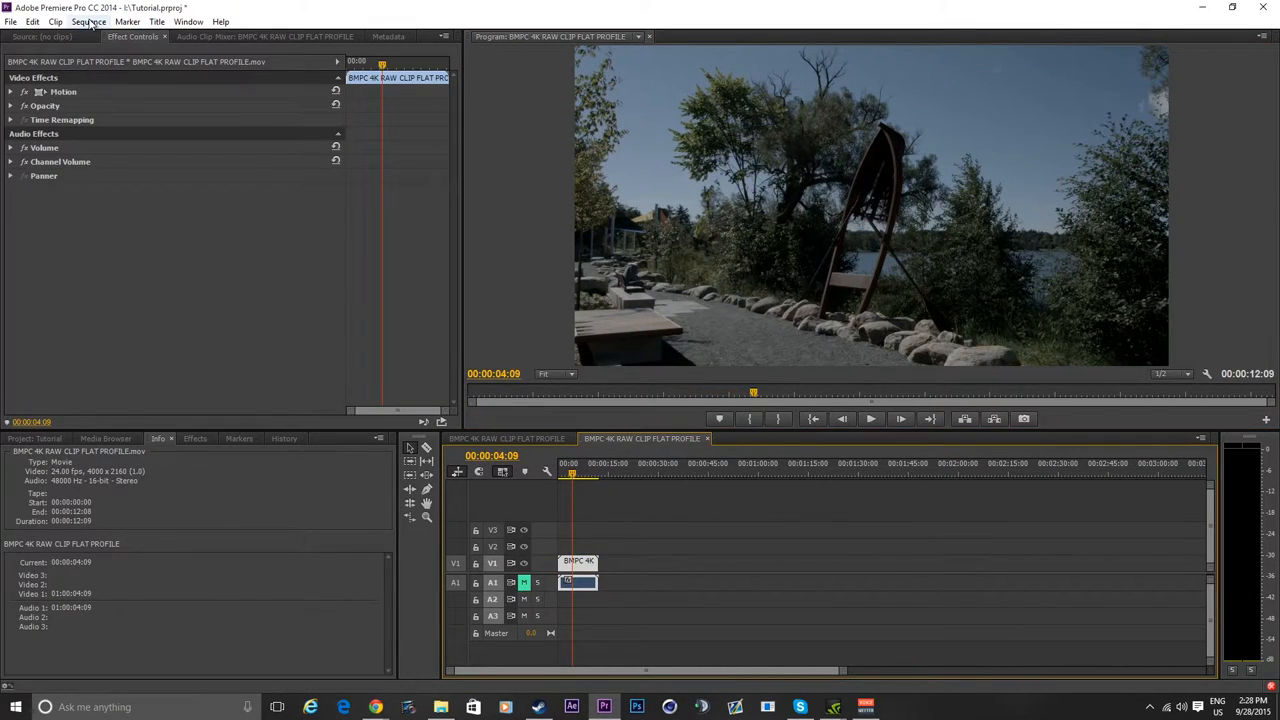
Render the clip's effects in to out from the Sequence menu and play it through.
{"action": "left_click", "coordinate": [88, 20]}
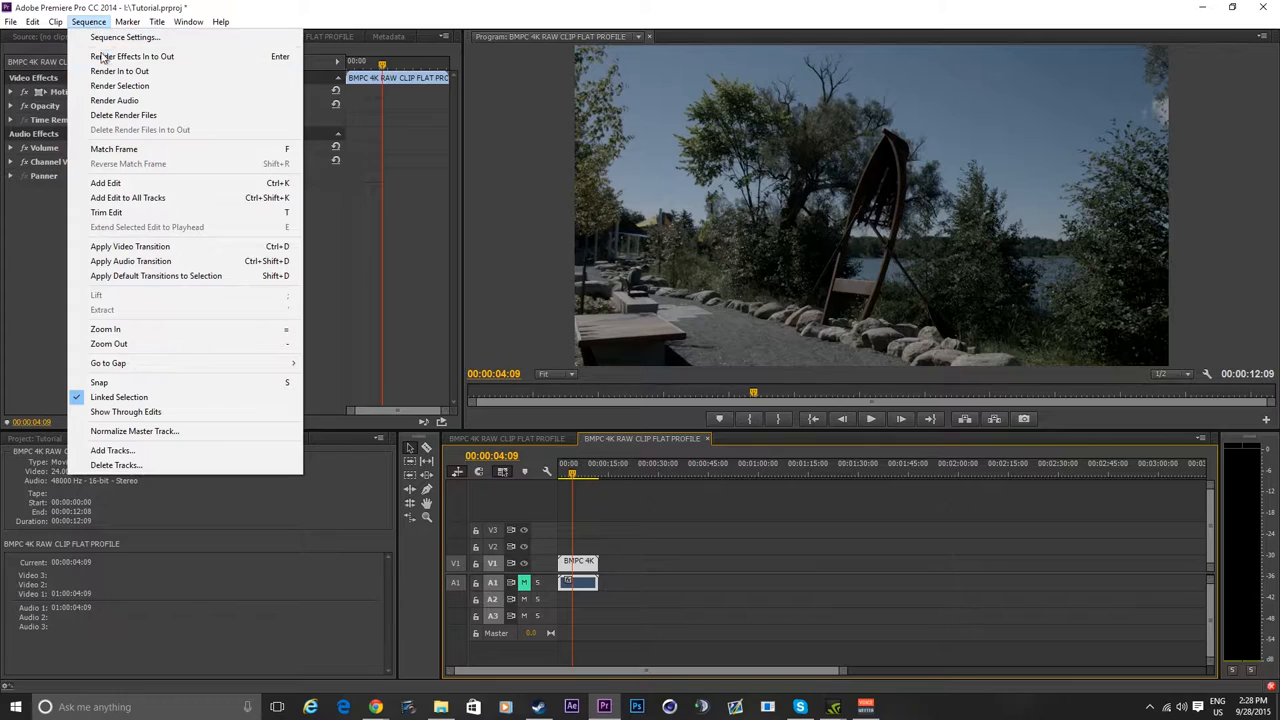
{"action": "left_click", "coordinate": [132, 56]}
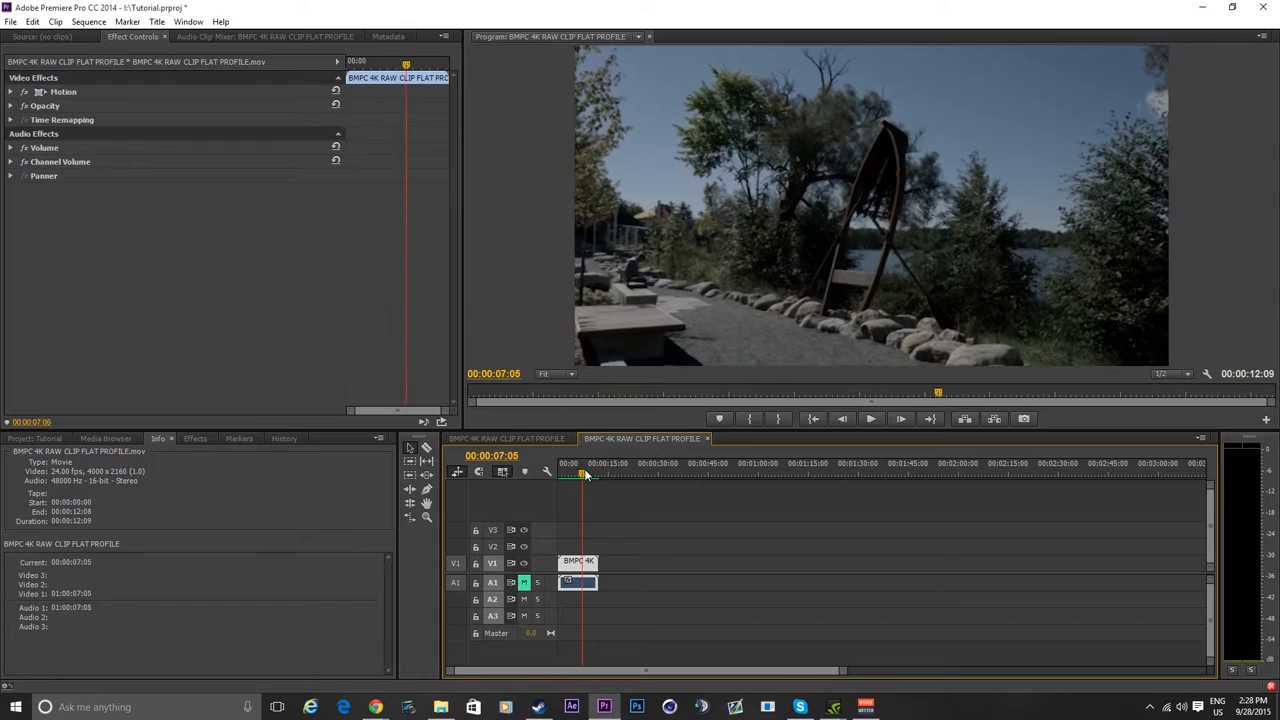
{"action": "left_click", "coordinate": [560, 476]}
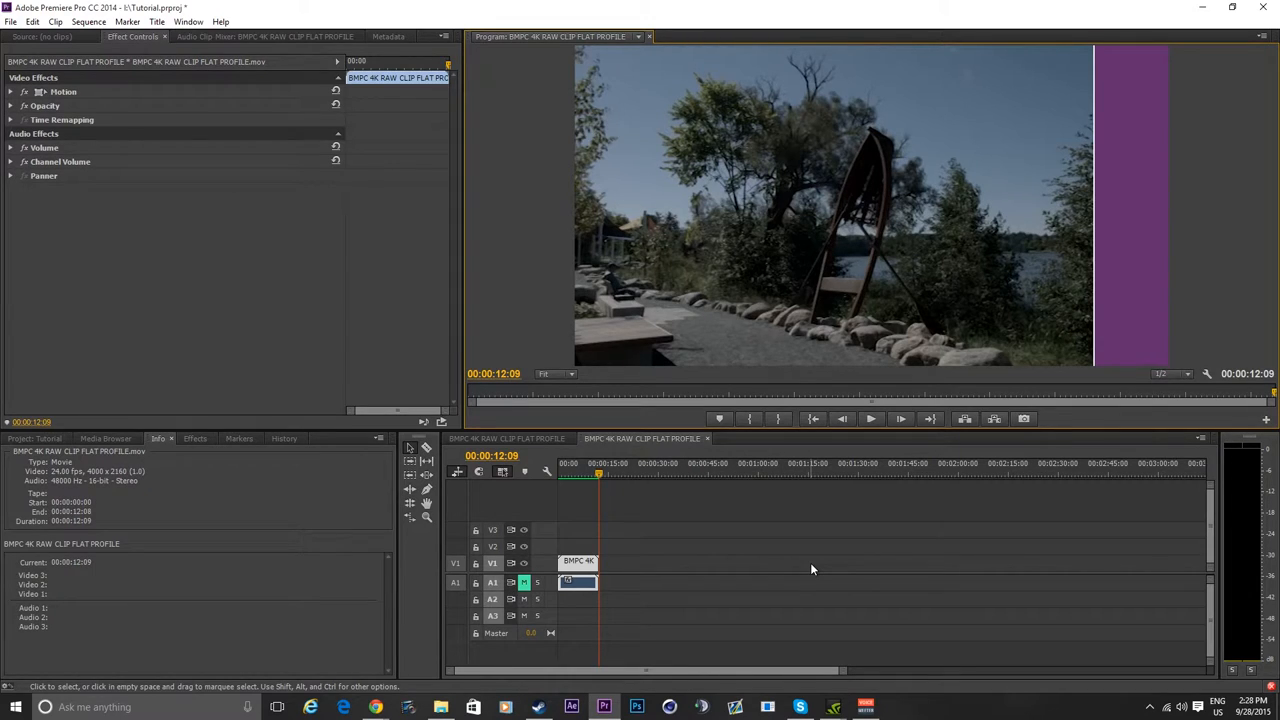
{"action": "mouse_move", "coordinate": [538, 452]}
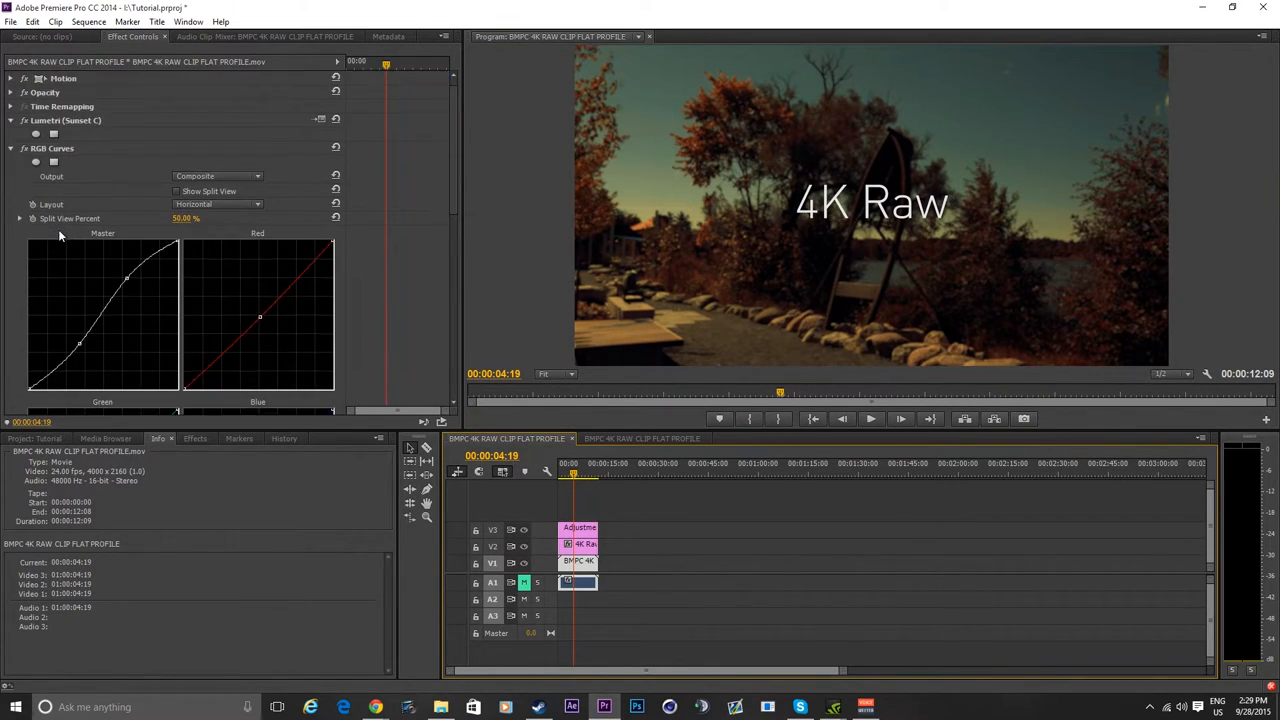
Scroll Effect Controls to review Lumetri, RGB Curves, Gaussian Blur and Warp Stabilizer.
{"action": "scroll", "scroll_direction": "down", "scroll_amount": 3}
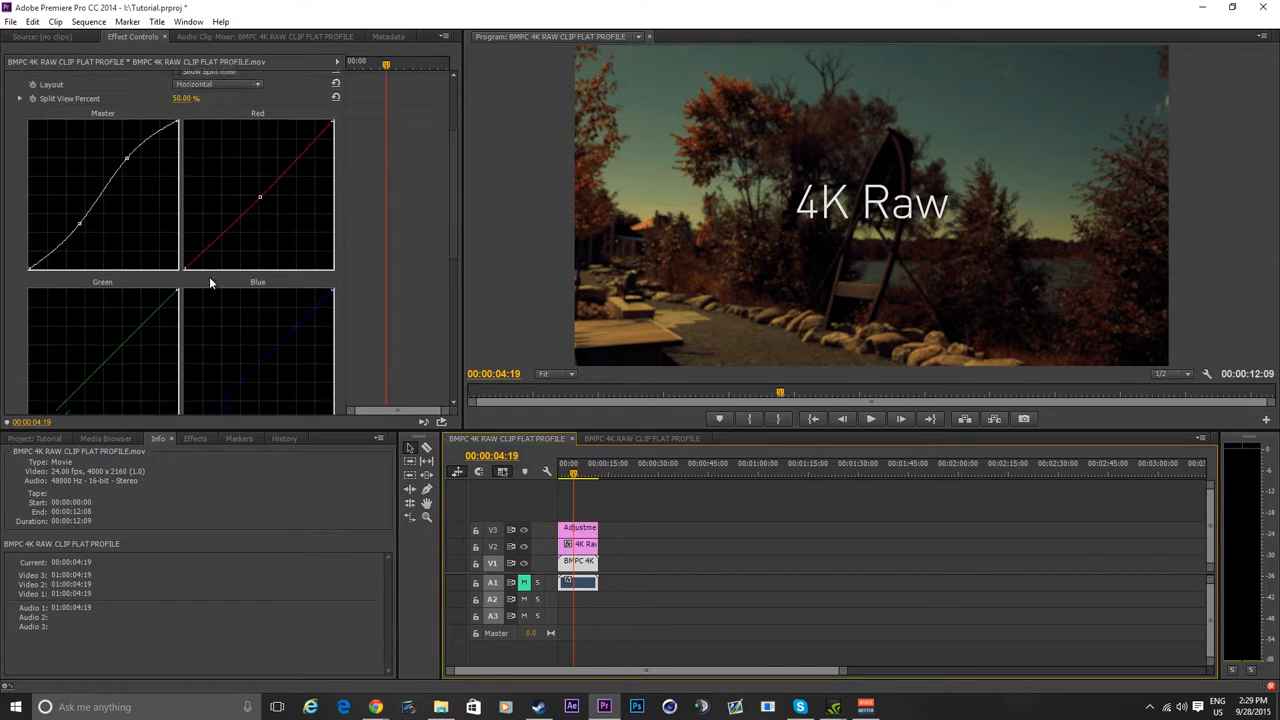
{"action": "scroll", "scroll_direction": "down", "scroll_amount": 3}
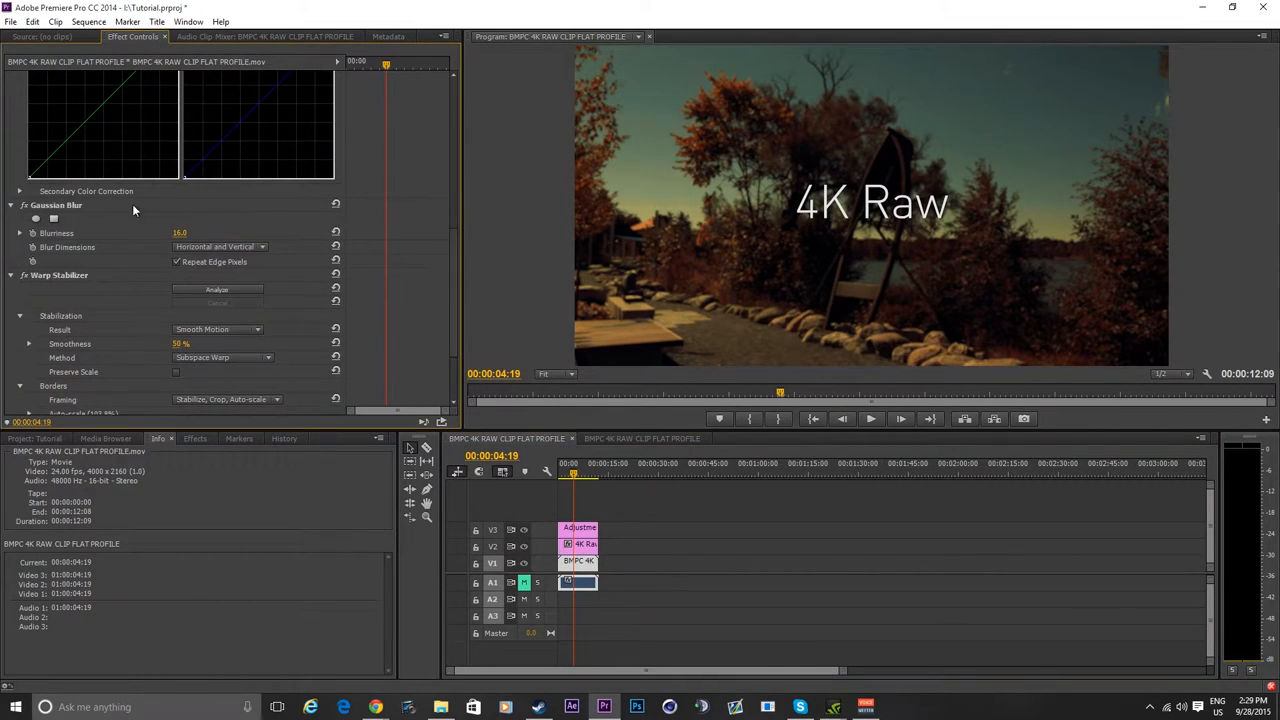
{"action": "mouse_move", "coordinate": [48, 282]}
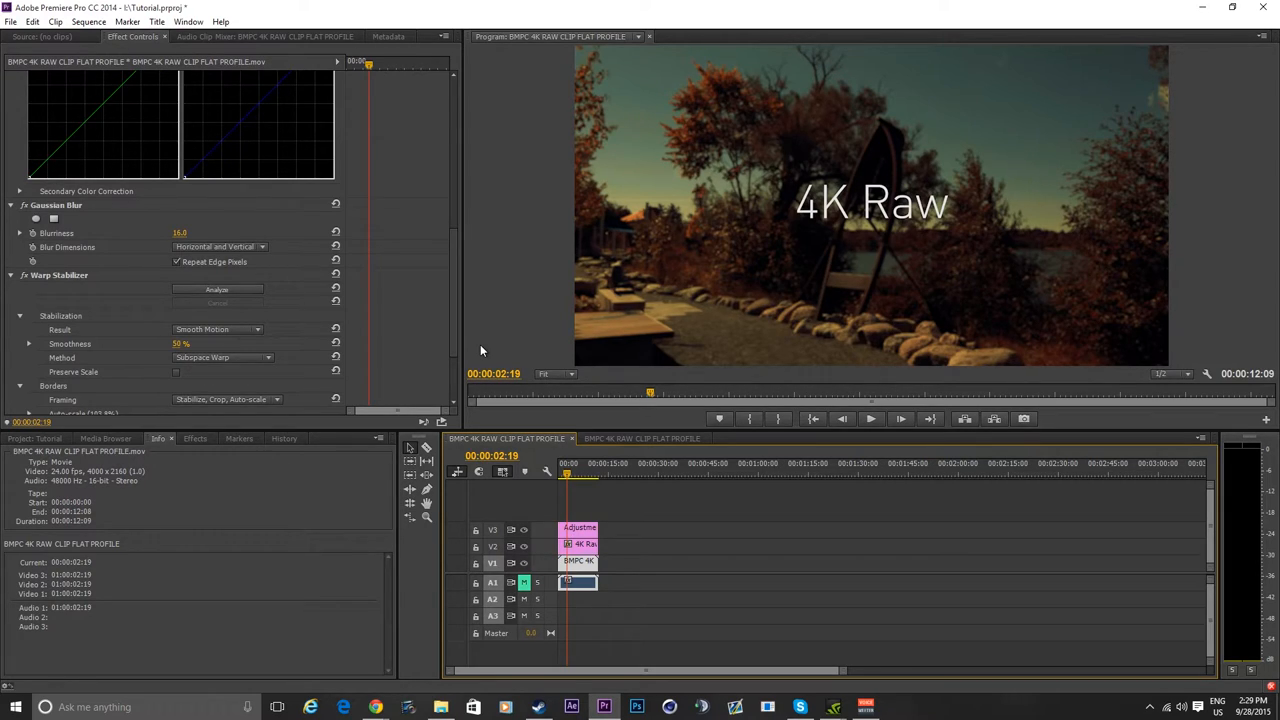
{"action": "scroll", "scroll_direction": "up", "scroll_amount": 3}
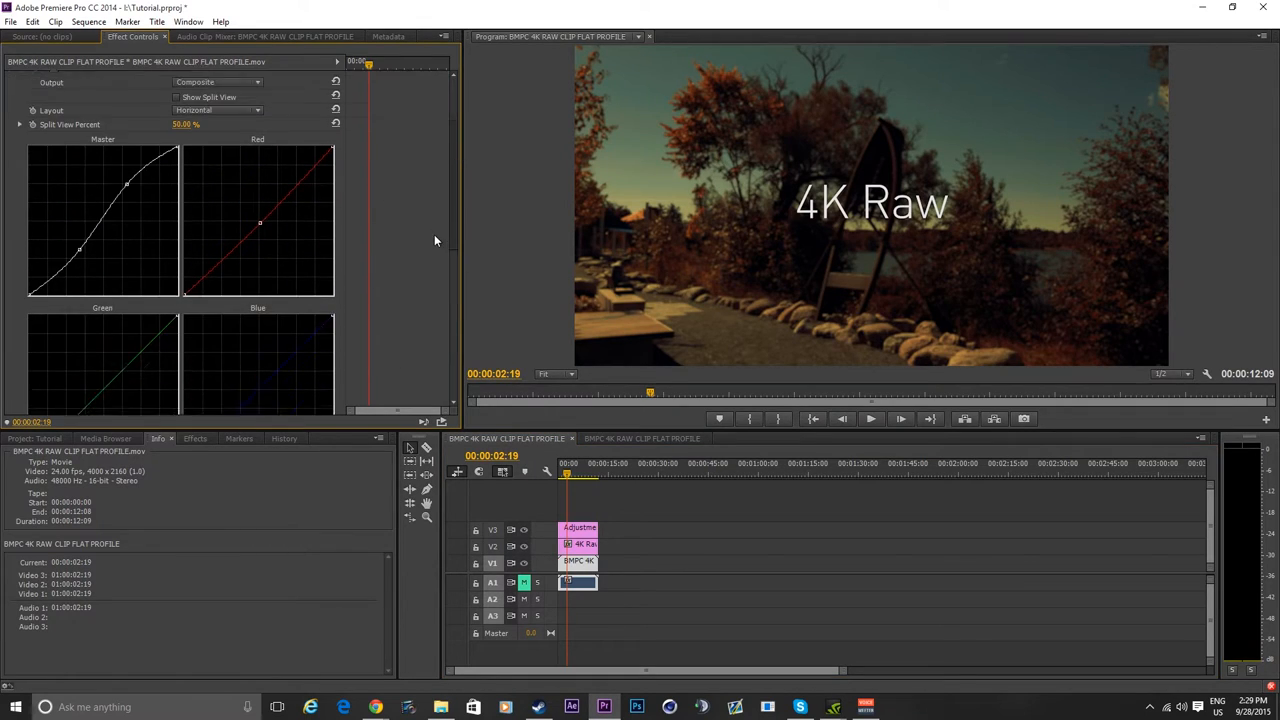
{"action": "scroll", "scroll_direction": "down", "scroll_amount": 3}
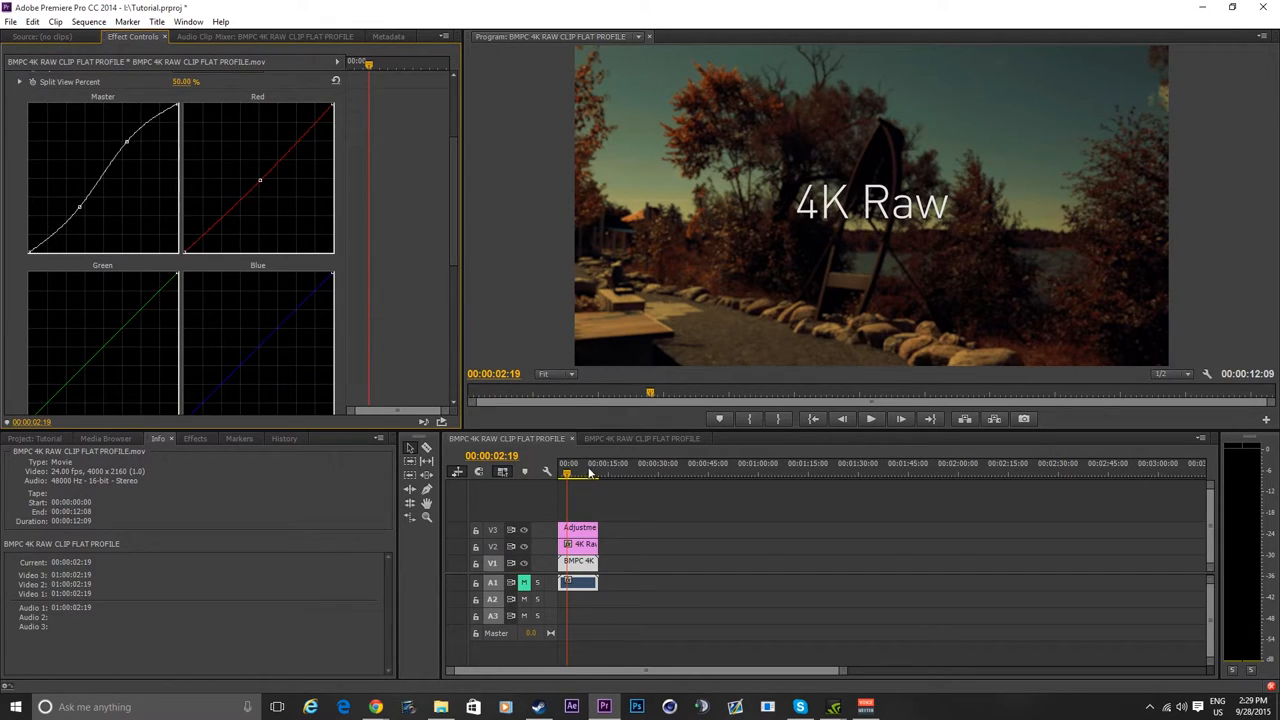
Inspect the 4K Raw title and the adjustment layer's 1% Noise effect, then preview unrendered.
{"action": "left_click", "coordinate": [576, 464]}
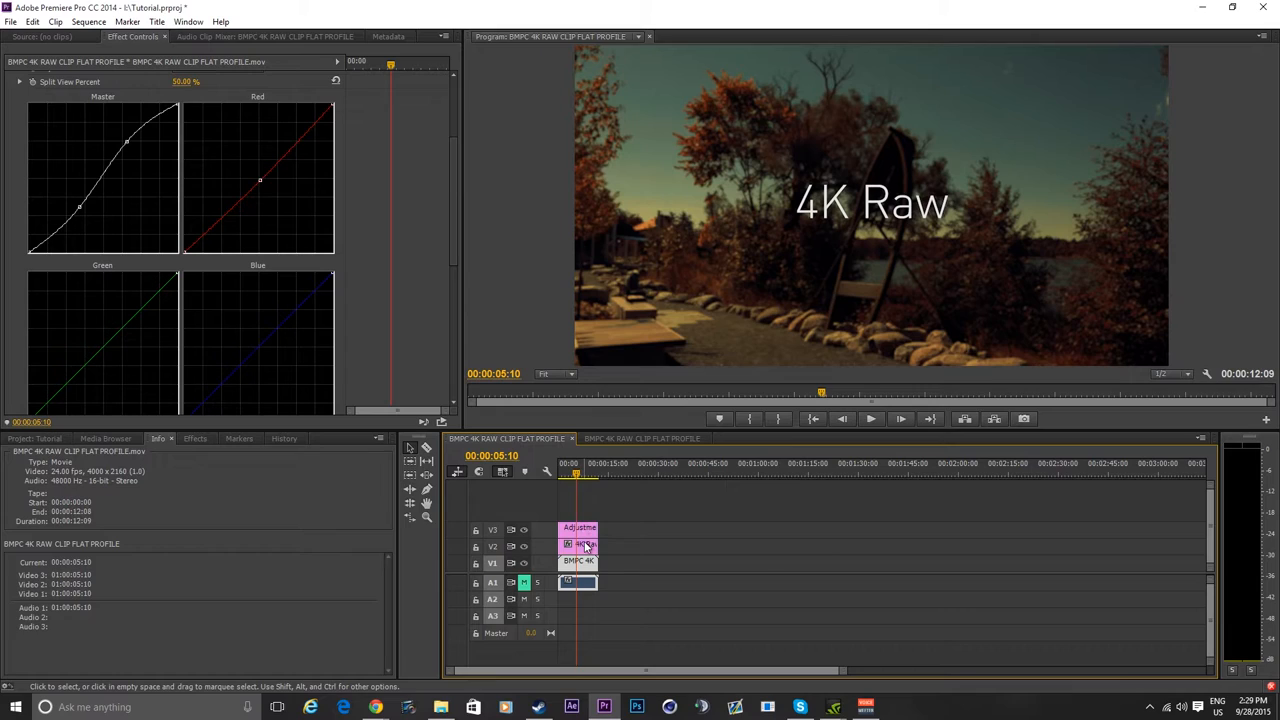
{"action": "left_click", "coordinate": [584, 544]}
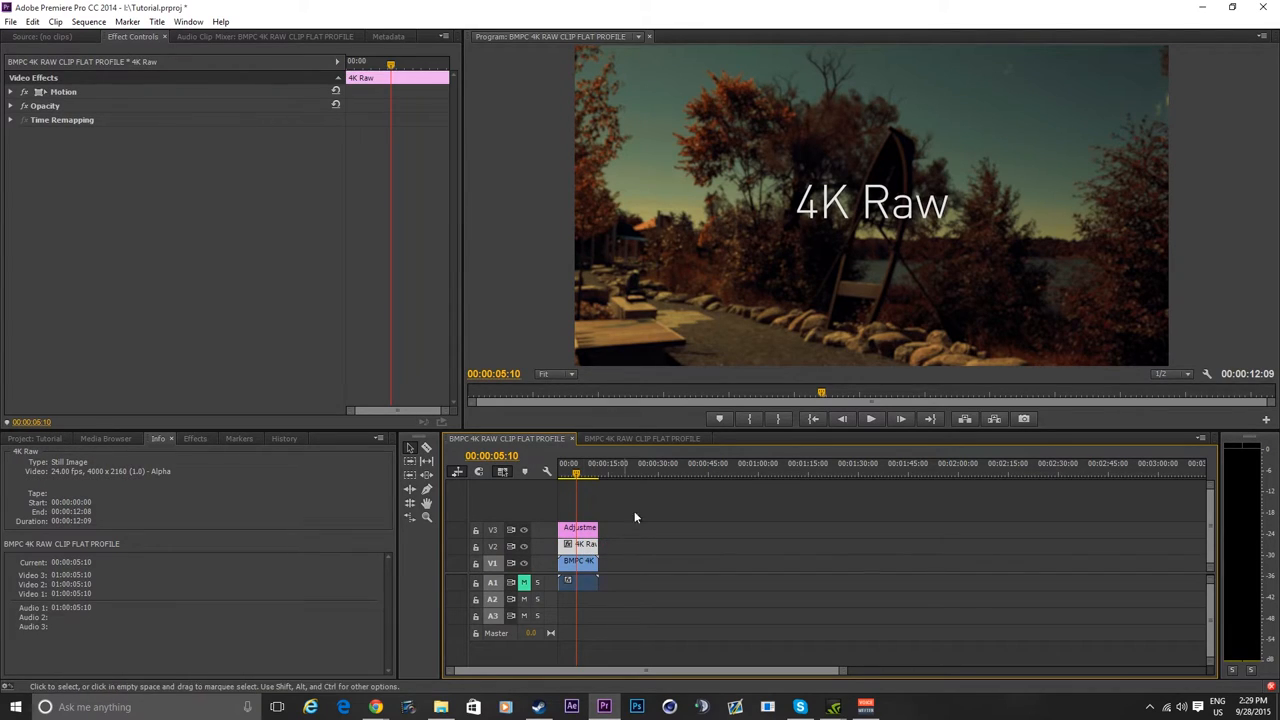
{"action": "mouse_move", "coordinate": [572, 510]}
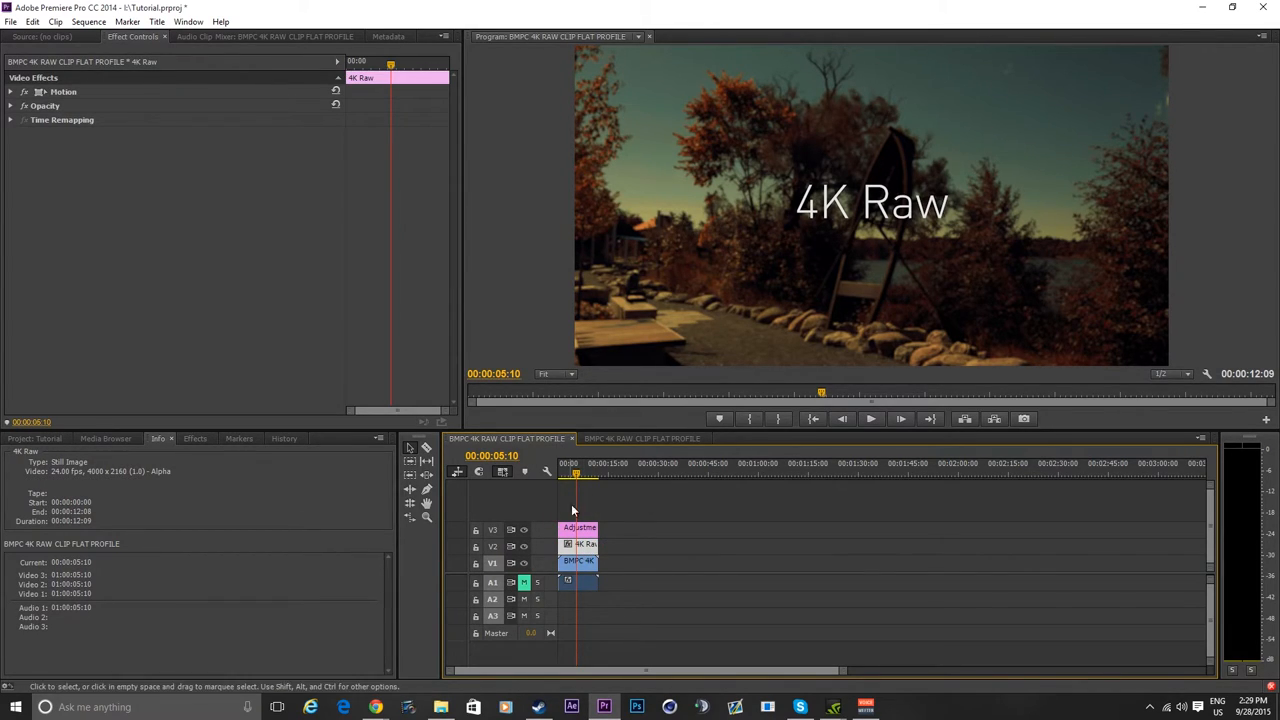
{"action": "left_click", "coordinate": [580, 528]}
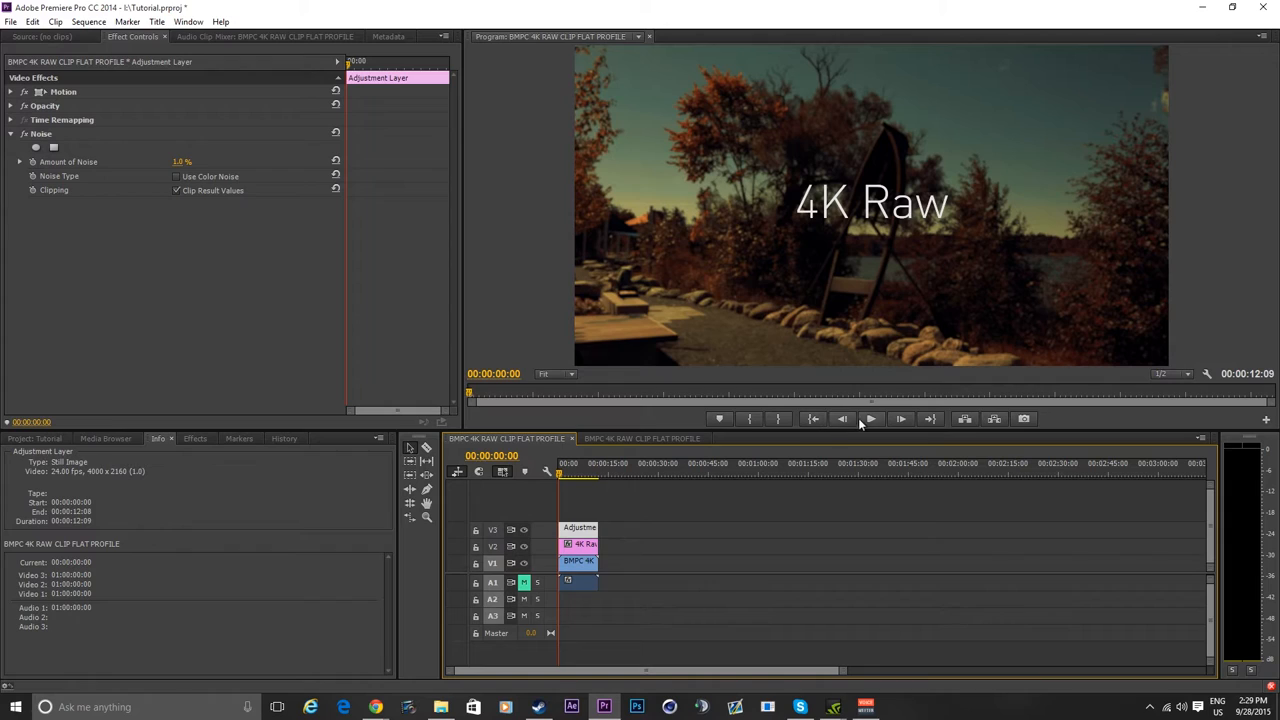
{"action": "left_click", "coordinate": [870, 420]}
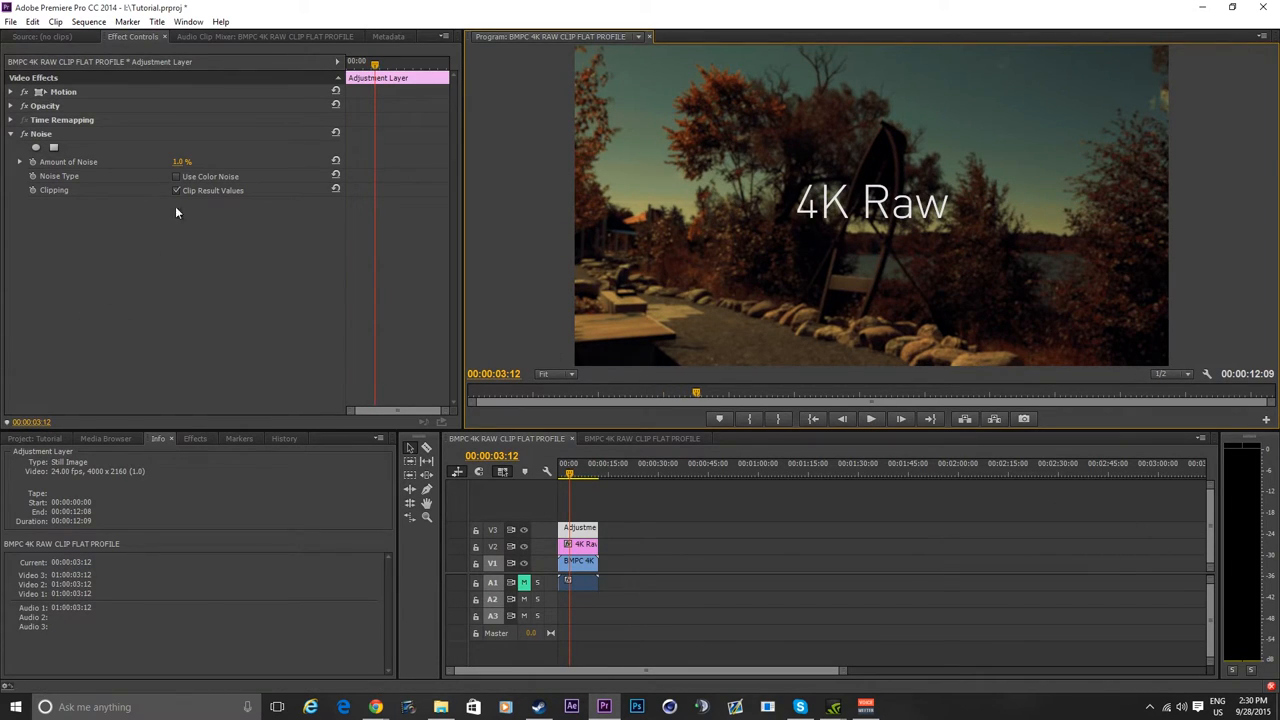
{"action": "left_click", "coordinate": [88, 20]}
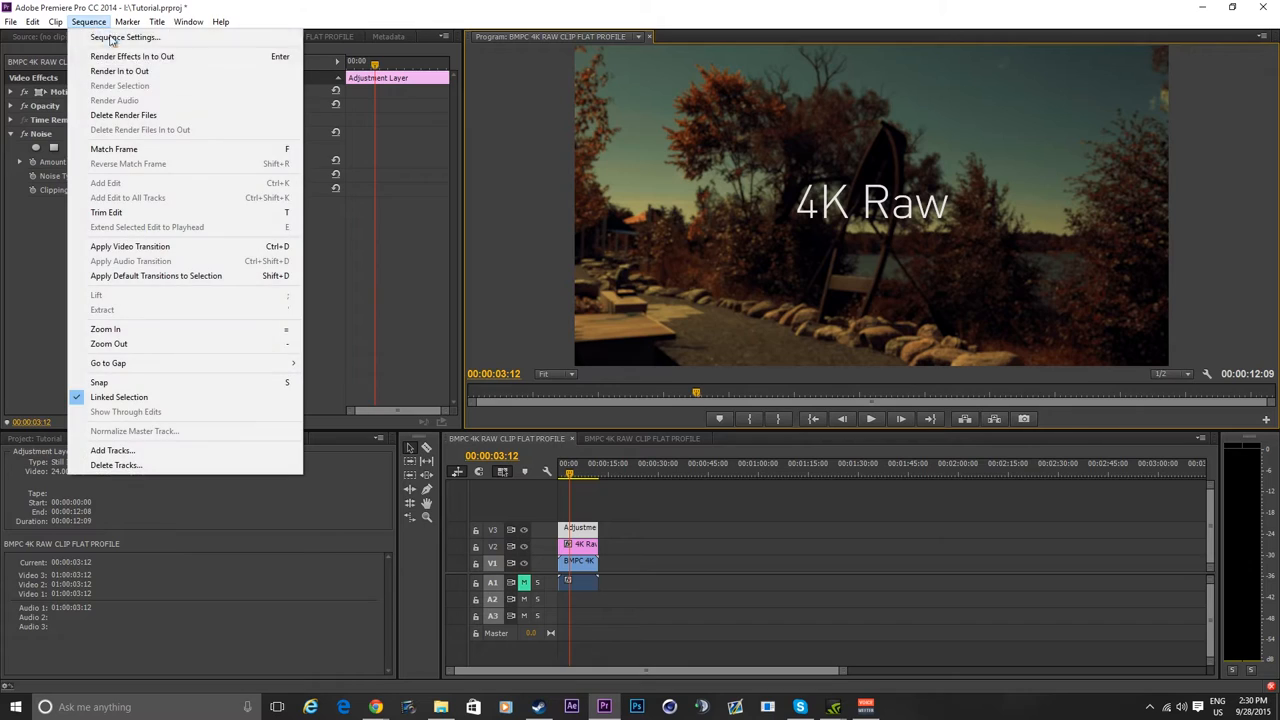
Render the whole sequence in to out and play it back smoothly.
{"action": "left_click", "coordinate": [132, 56]}
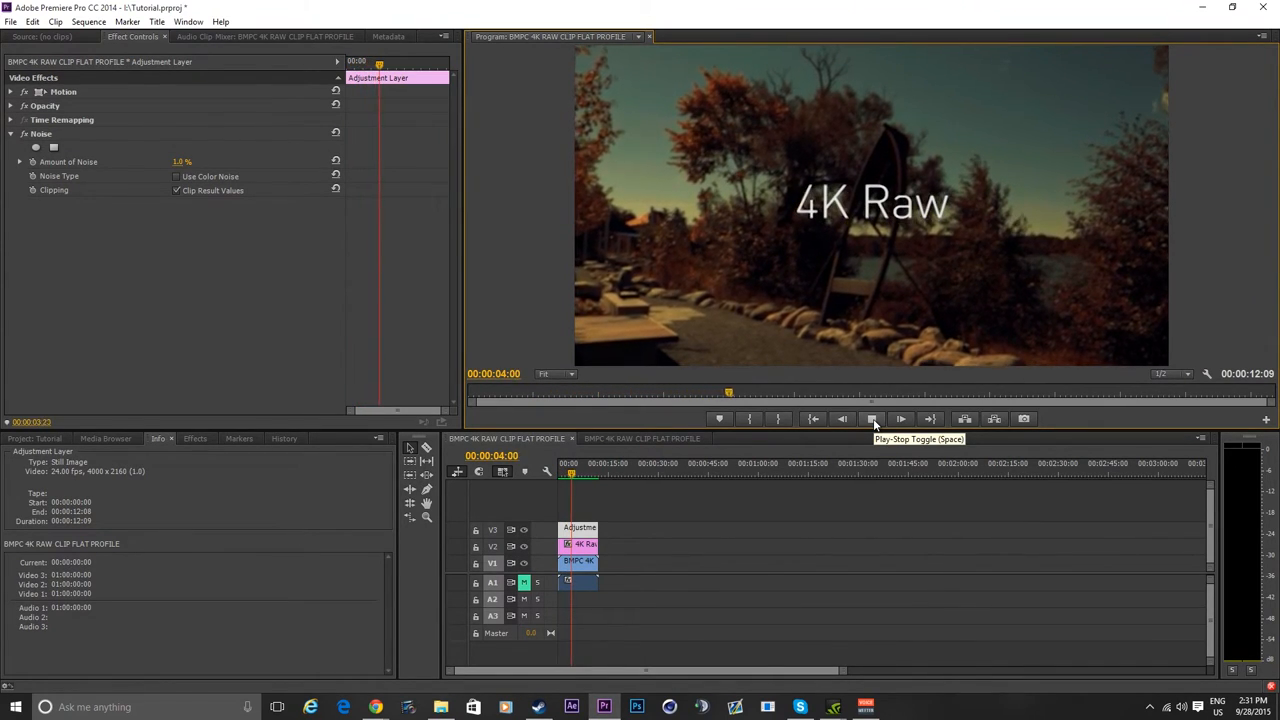
{"action": "left_click", "coordinate": [872, 418]}
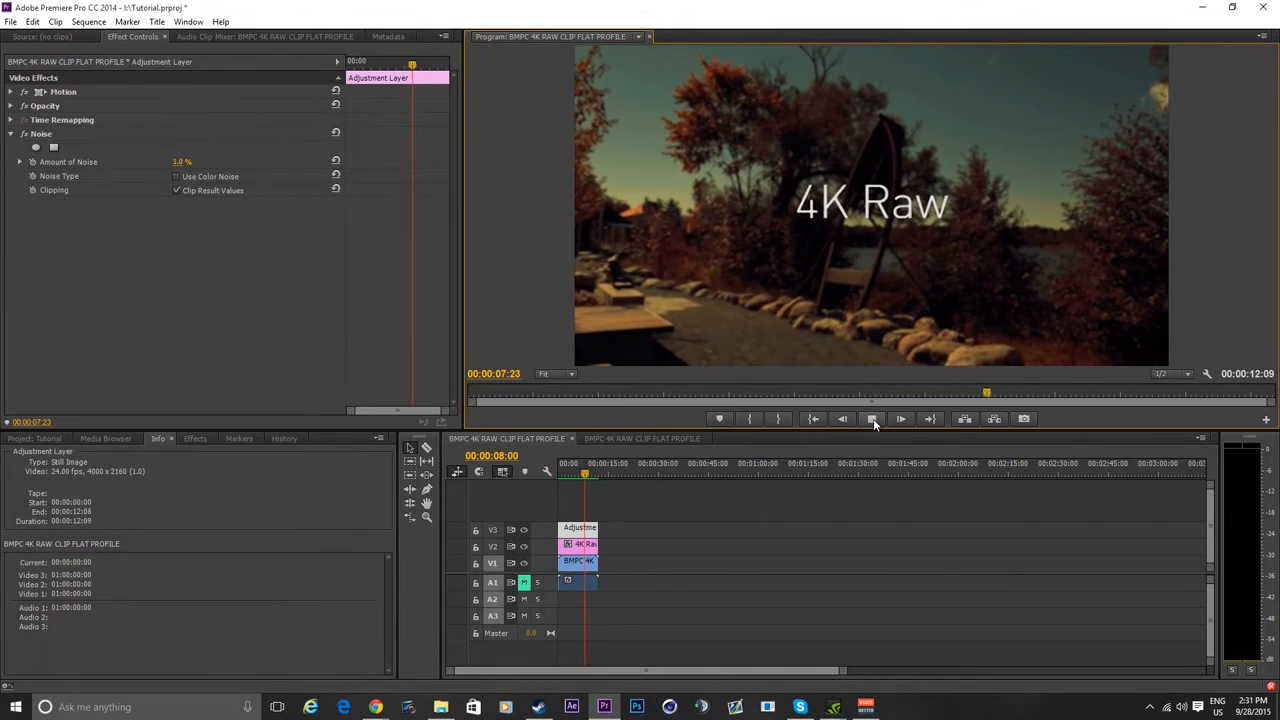
{"action": "left_click", "coordinate": [900, 420]}
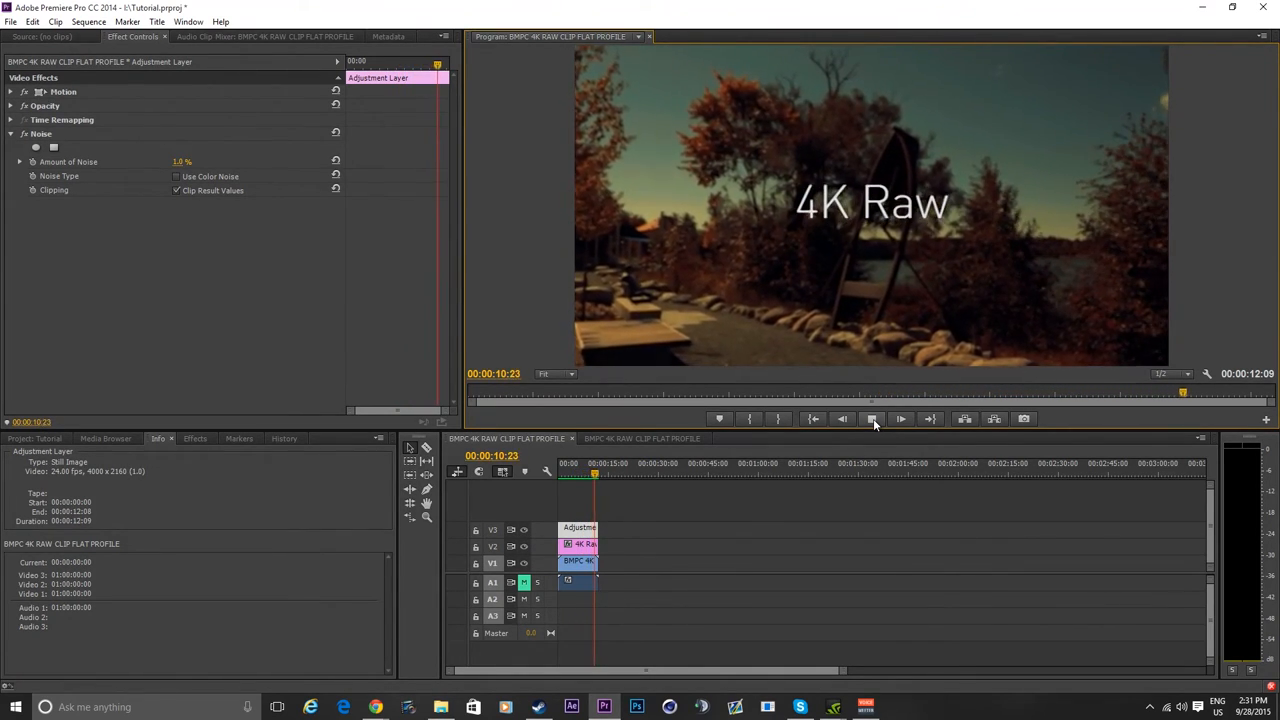